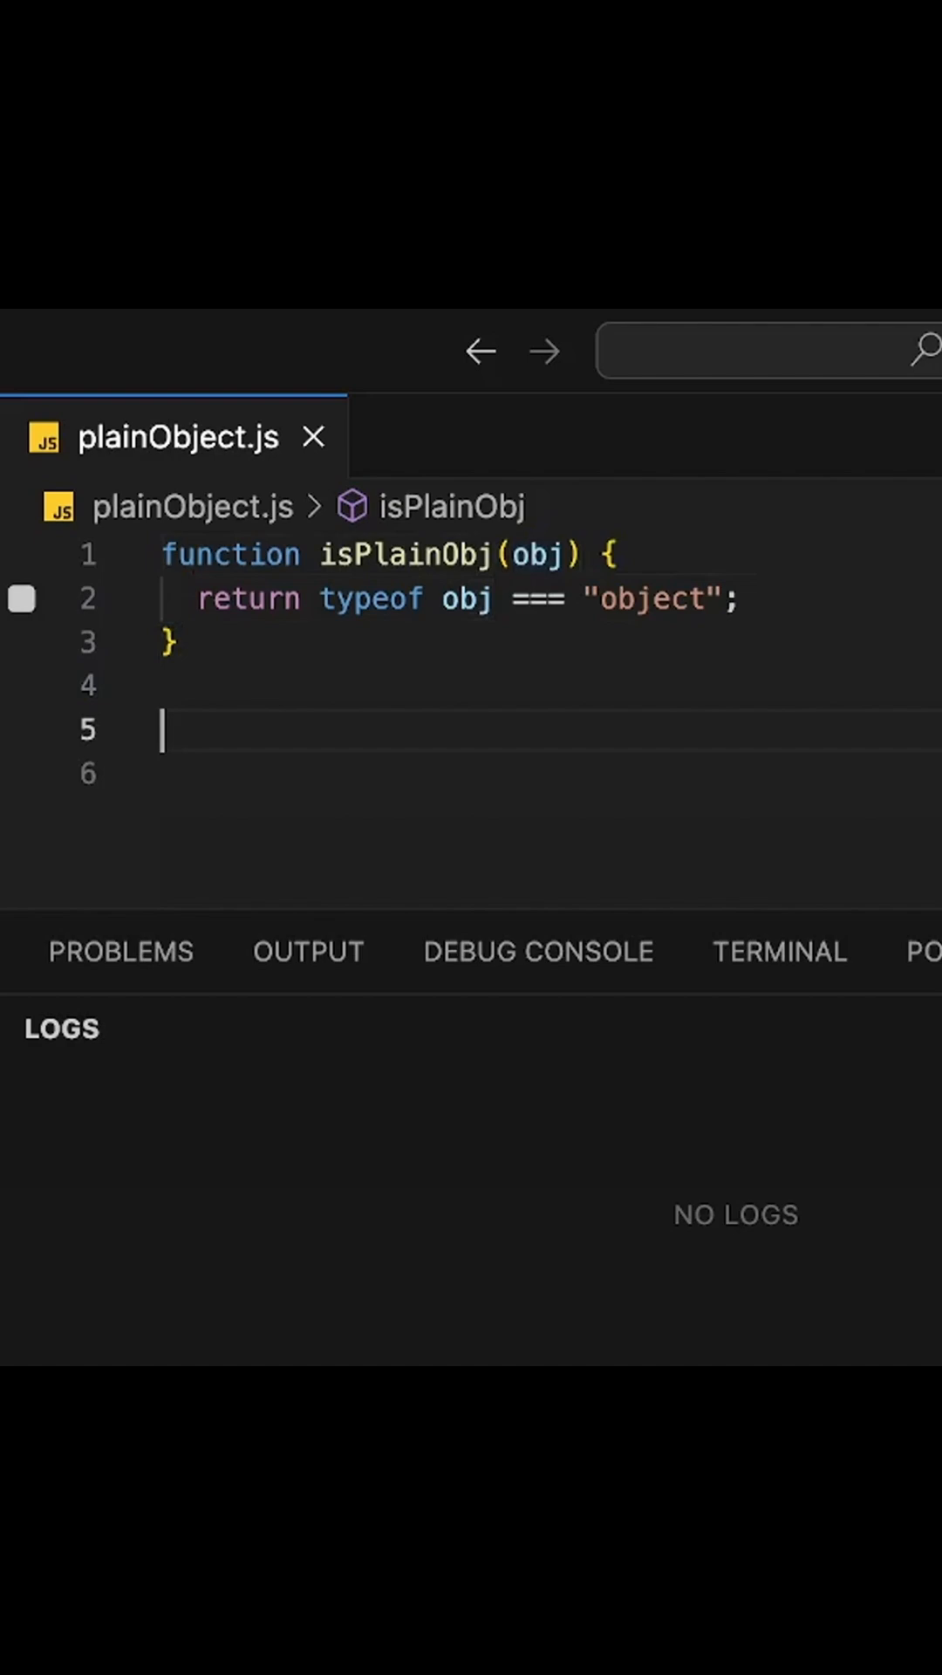
Add console.log(isPlainObj([])) on line 5, which shows true inline.
{"action": "type", "text": "console.log(isPlainObj(["}
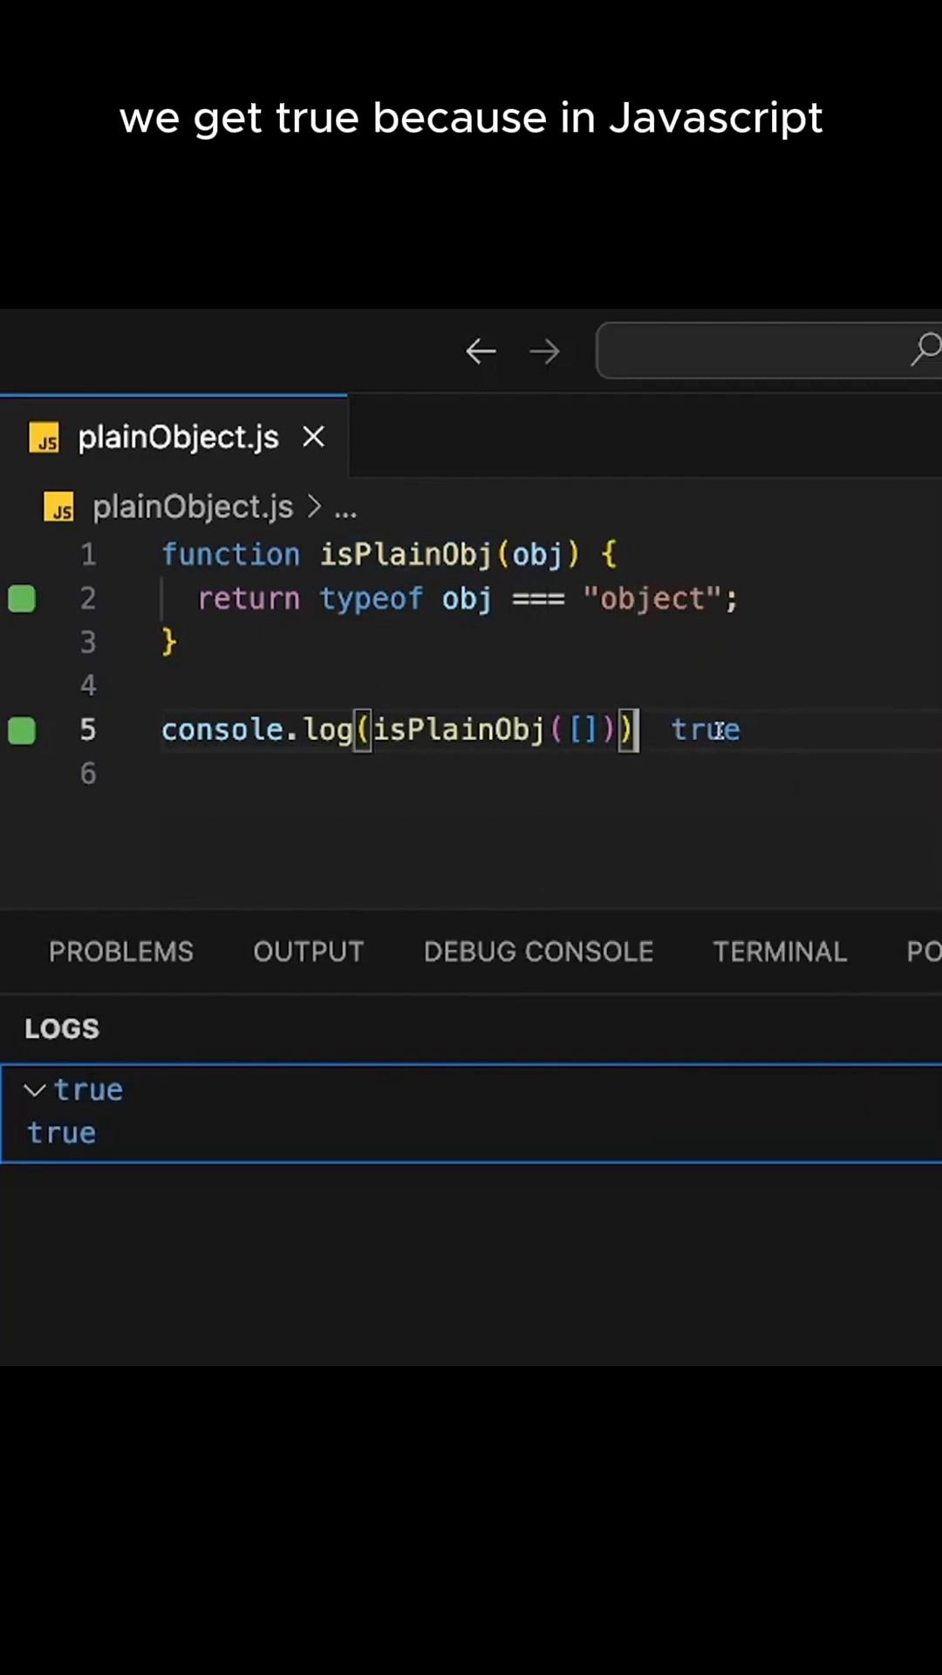
{"action": "mouse_move", "coordinate": [641, 733]}
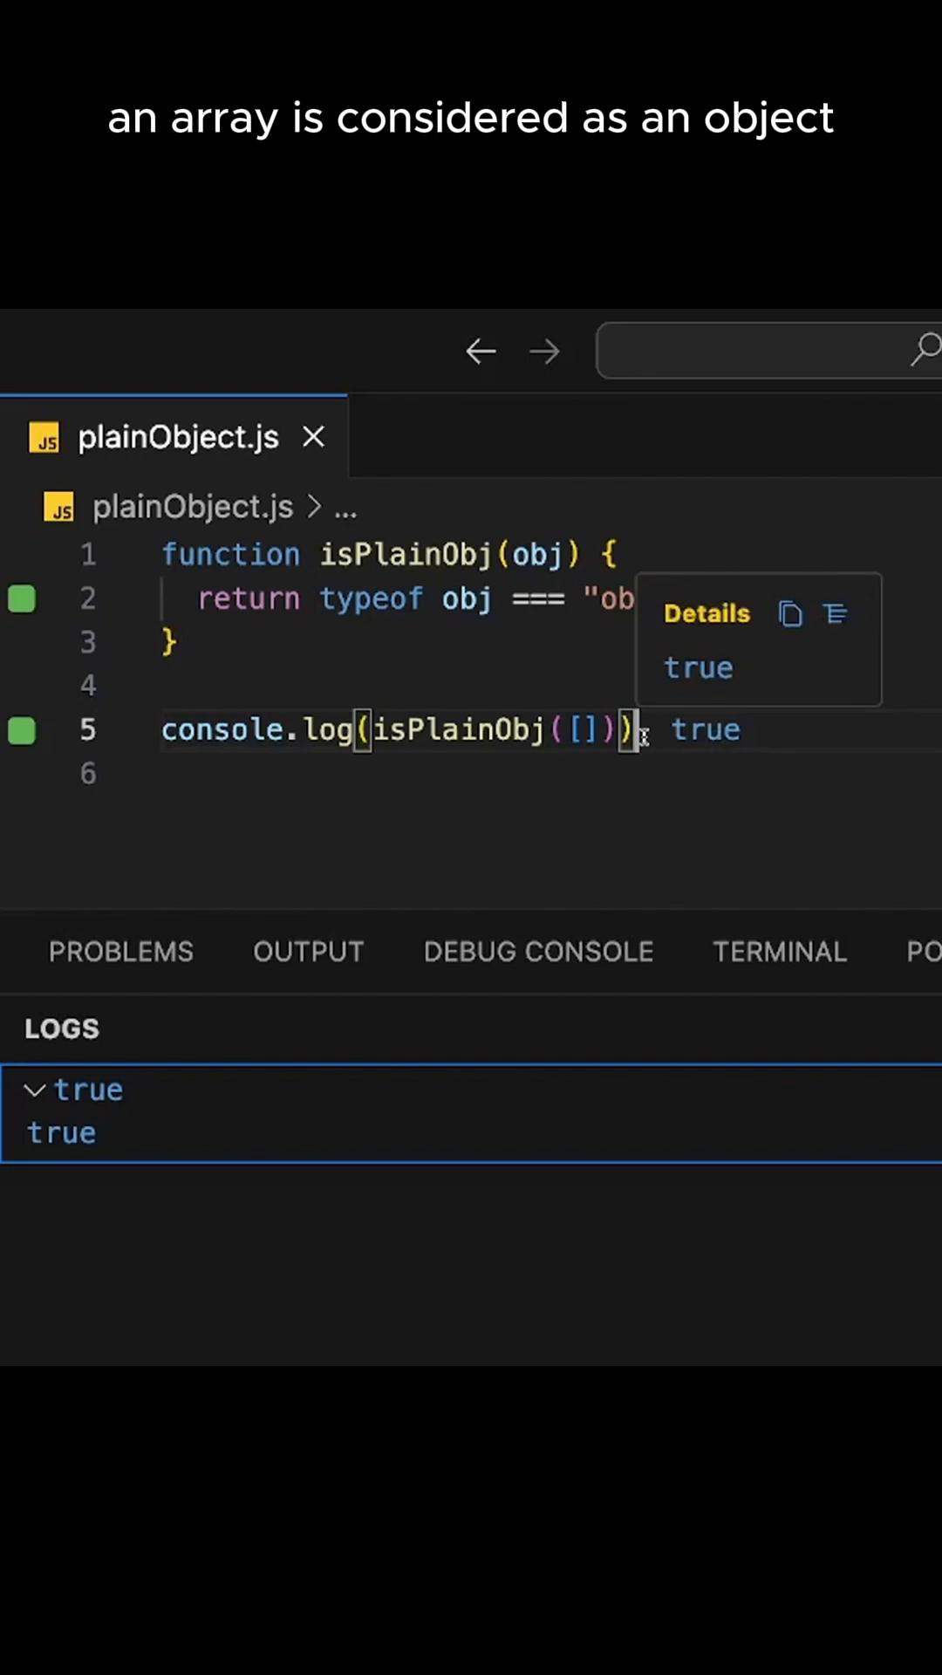
Log isPlainObj(null) on line 6 (true) and start an empty console.log(isPlainObj()) on line 7.
{"action": "type", "text": "console.log(isp"}
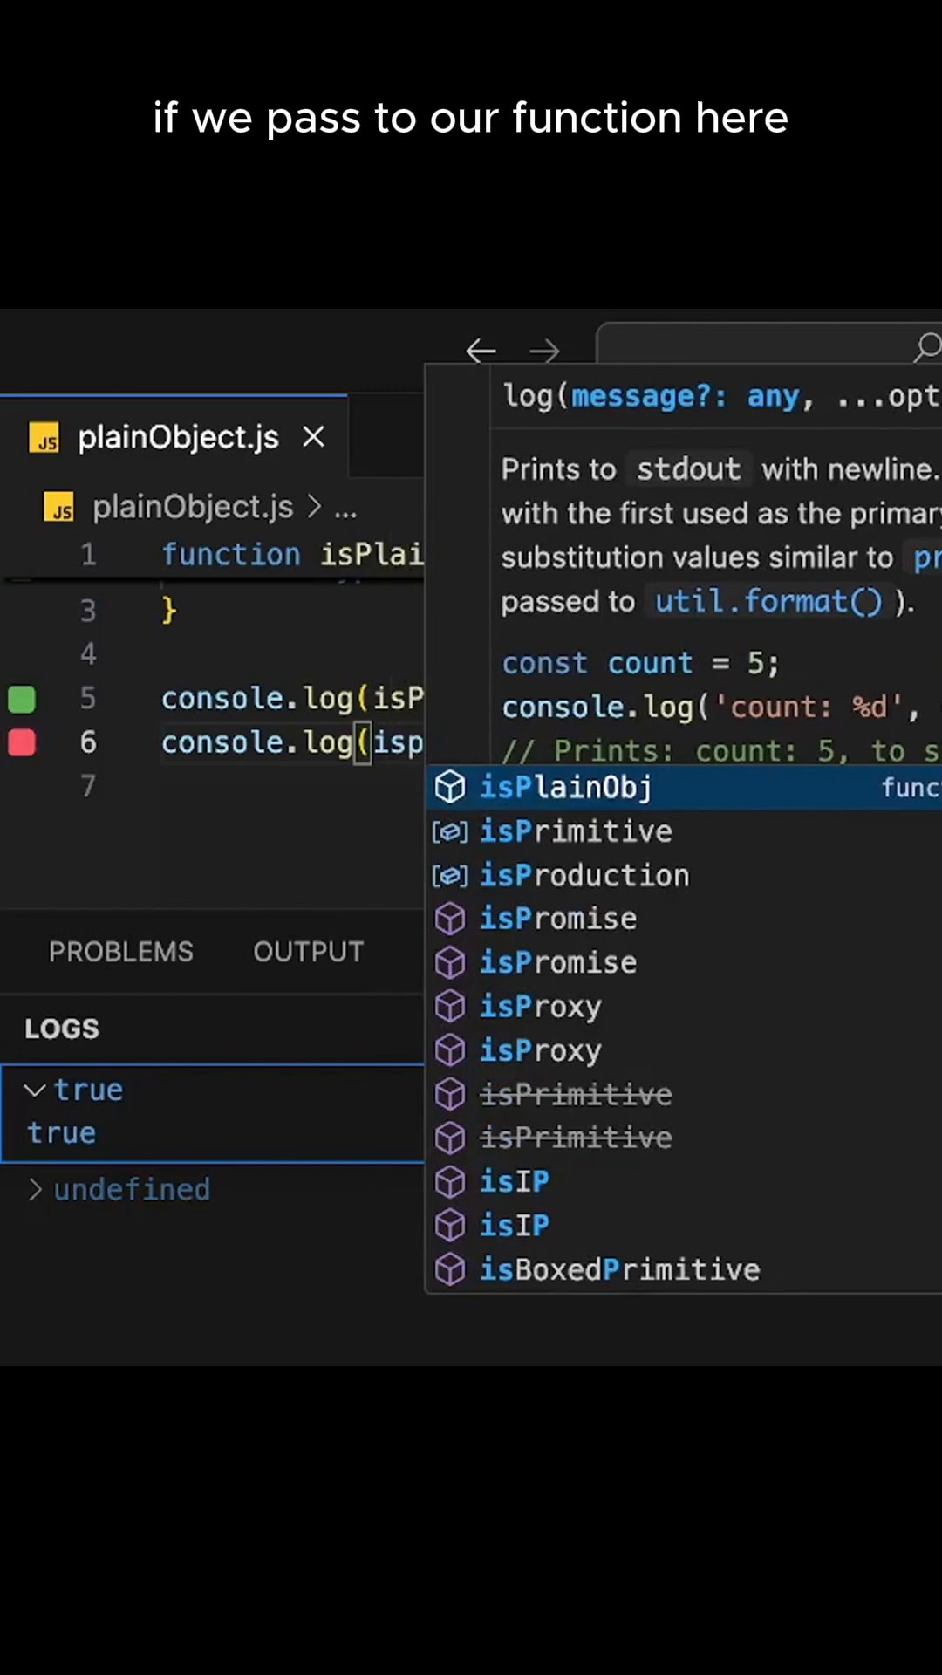
{"action": "type", "text": "null))"}
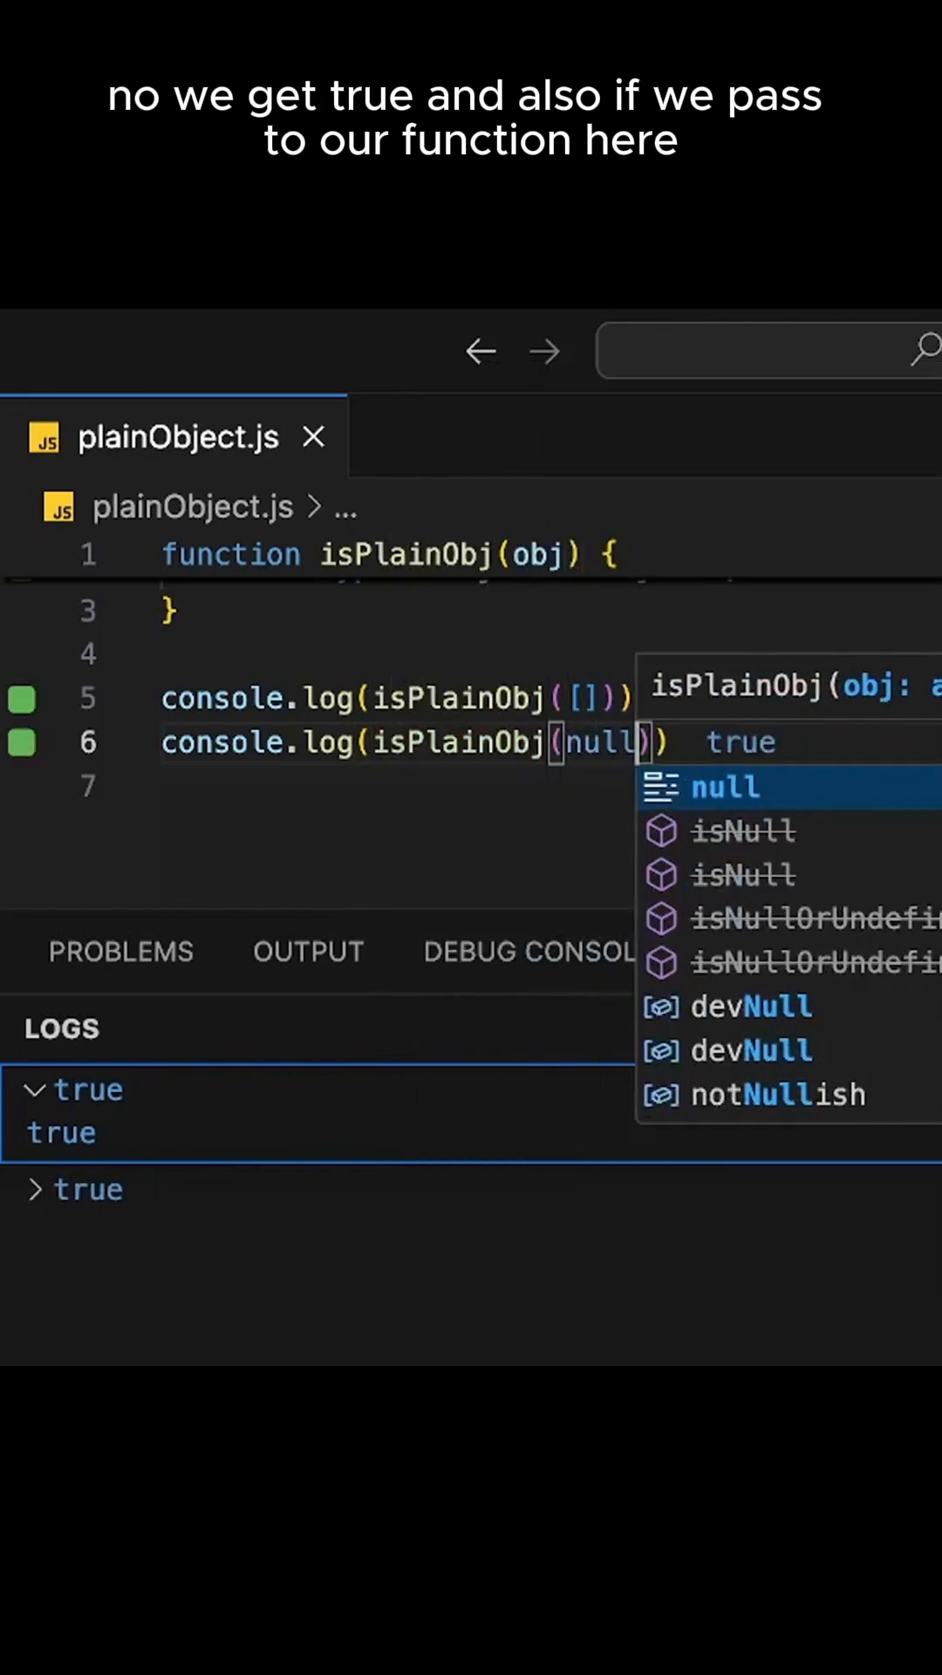
{"action": "type", "text": "ciob"}
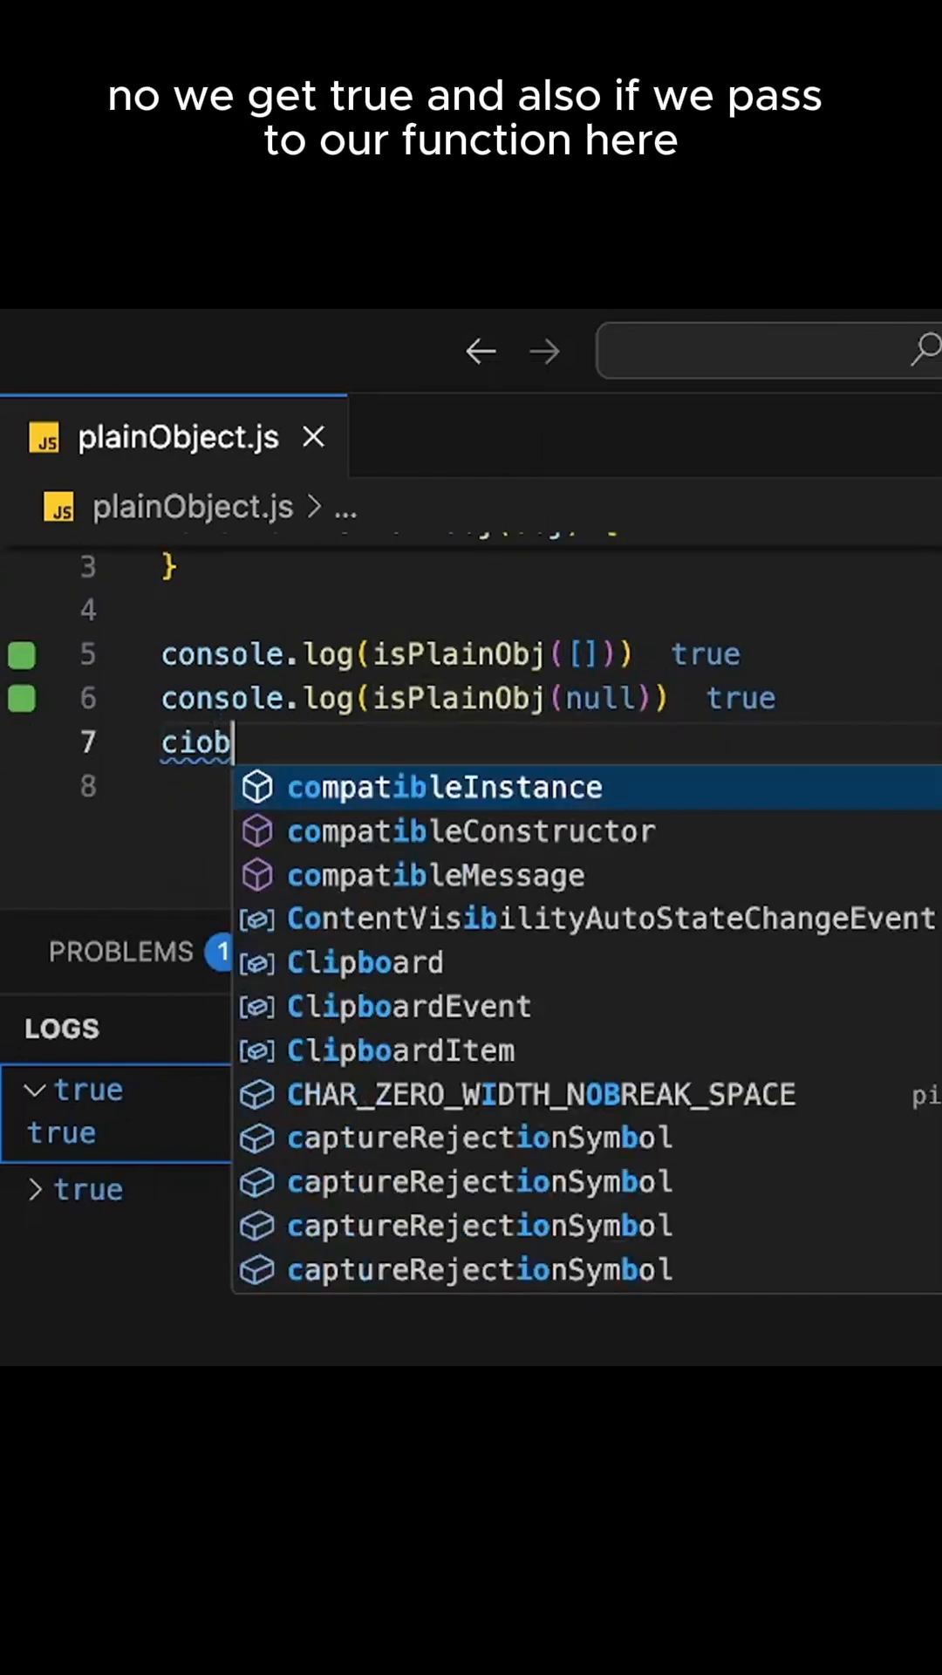
{"action": "type", "text": "console.log(isPlainObj("}
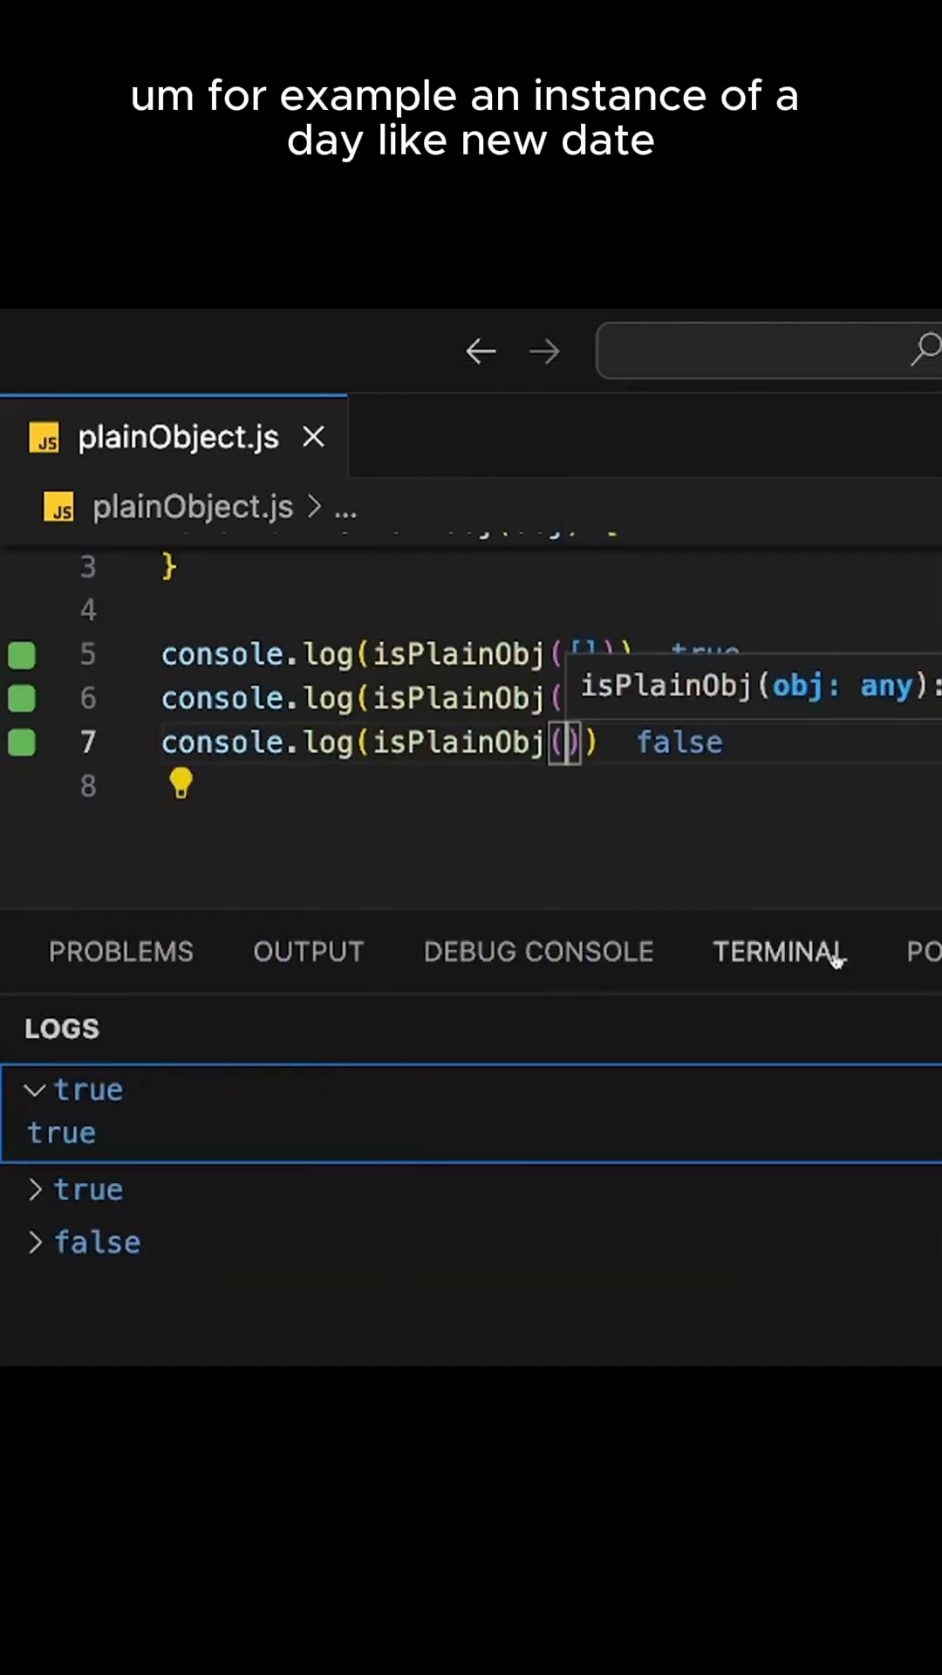
Pass new Date() into the third isPlainObj call, which logs true.
{"action": "type", "text": "new Date("}
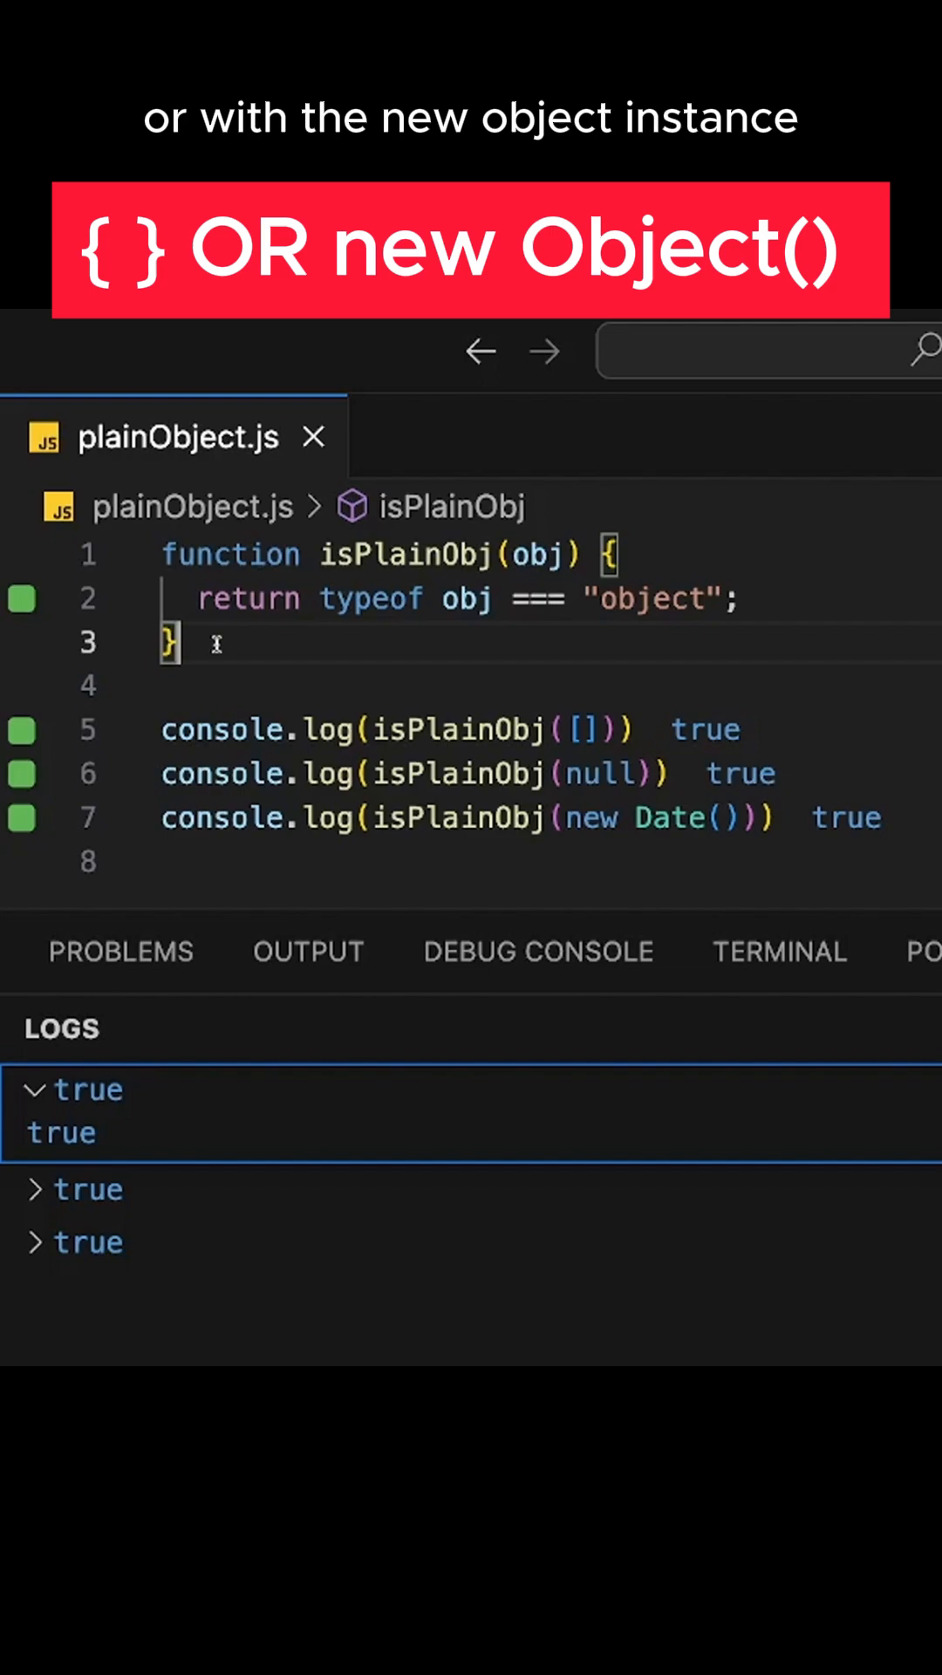
Change the return to Object.prototype.toString.call(obj) === "[object Object]", making all three tests false.
{"action": "double_click", "coordinate": [248, 598]}
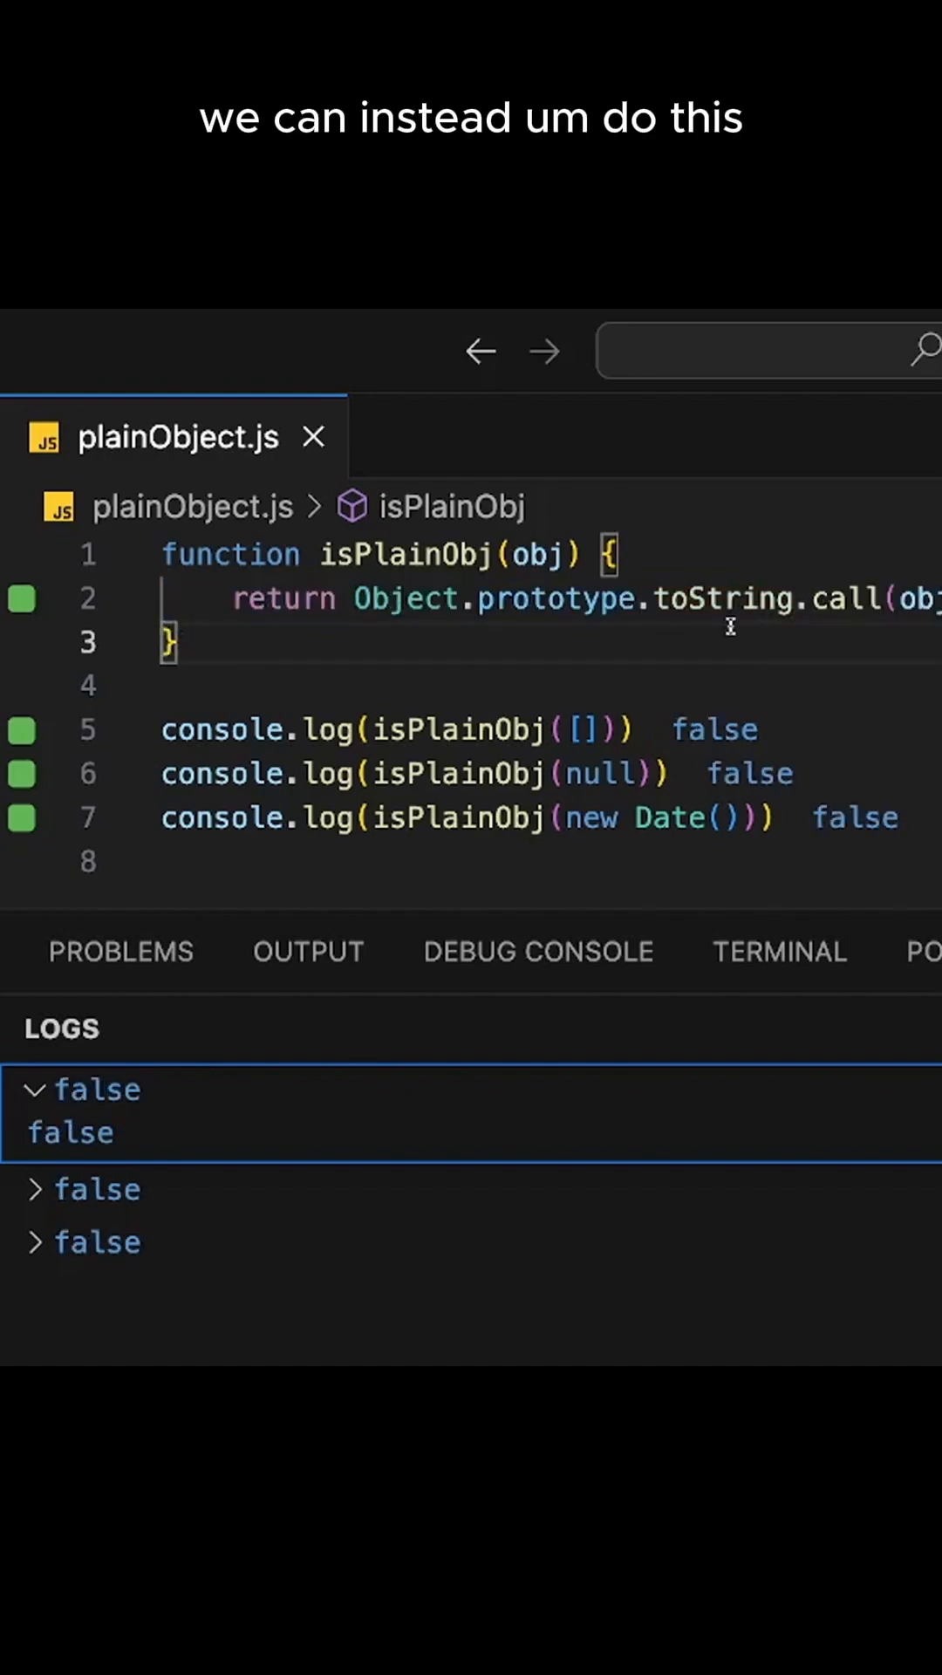
{"action": "type", "text": "=== \"[object Object]\";"}
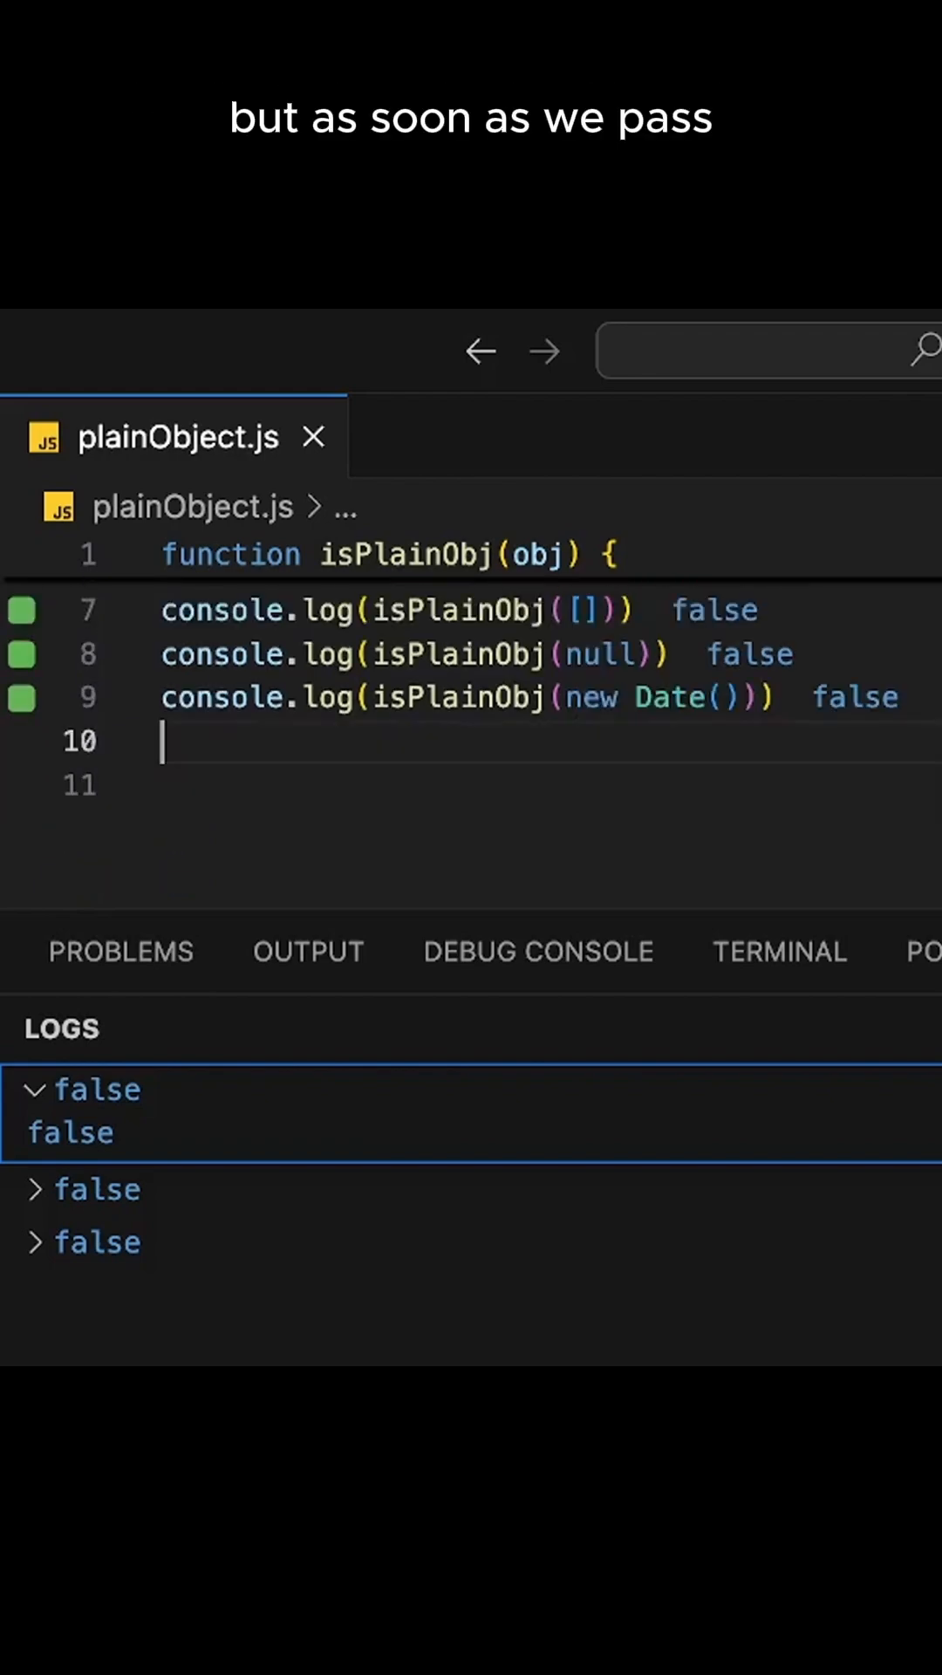
Log isPlainObj({ a: 1 }) and isPlainObj(new Object()), and select obj in the return line.
{"action": "type", "text": "console.log(isPlainObj({"}
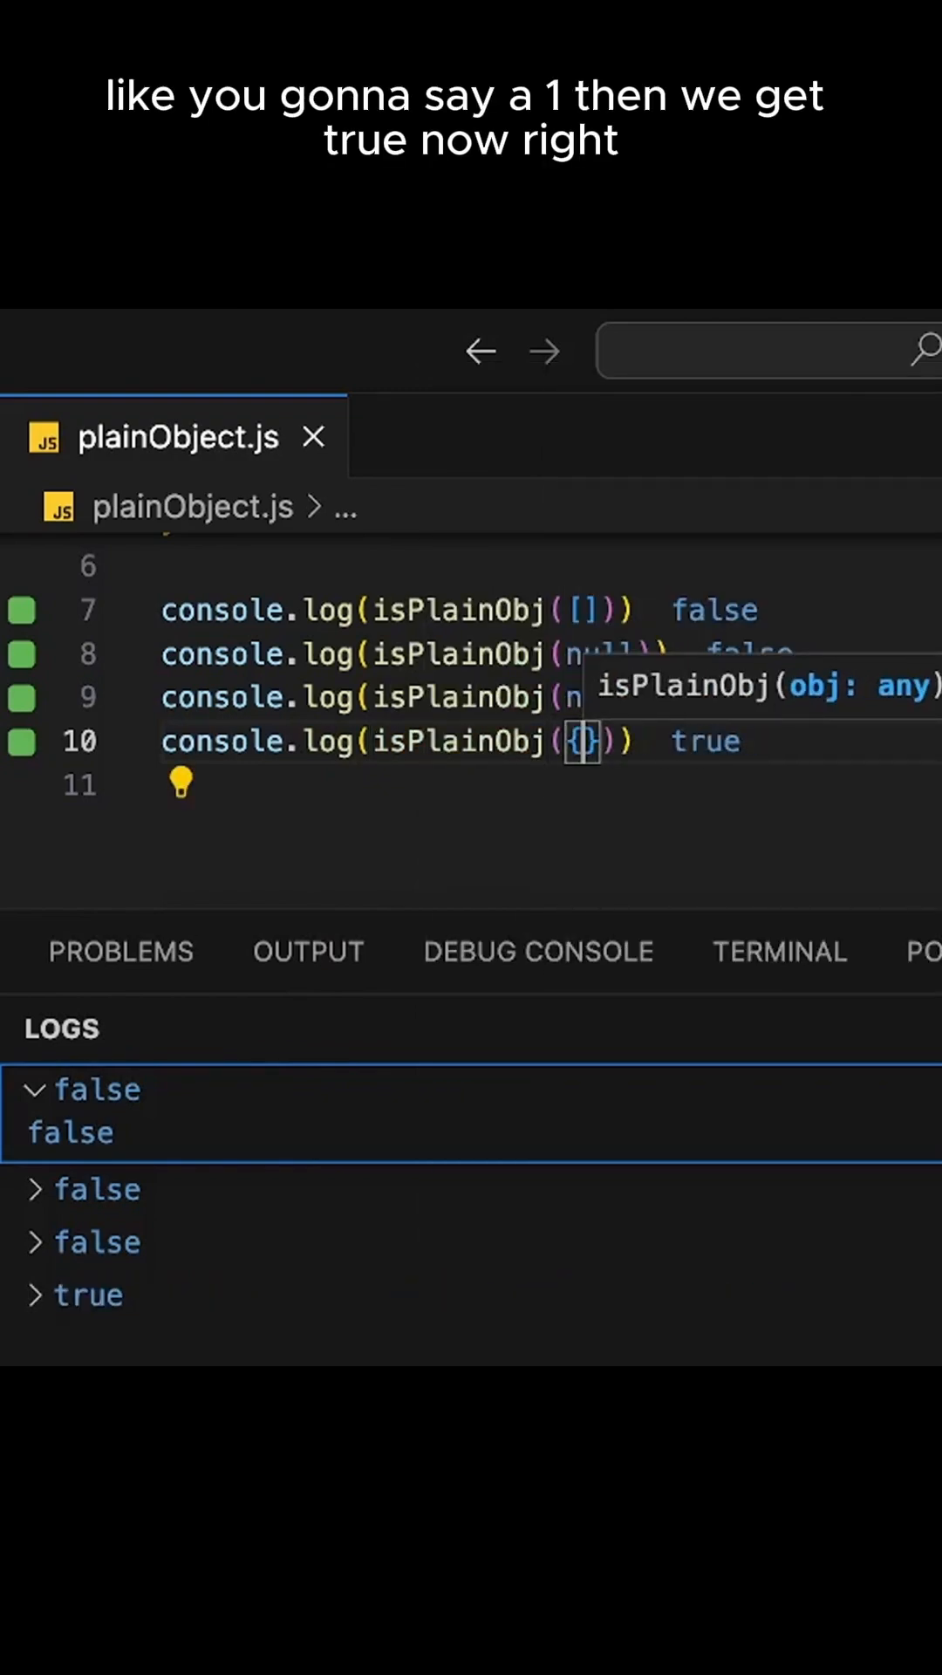
{"action": "type", "text": "a: 1"}
{"action": "left_click", "coordinate": [536, 785]}
{"action": "type", "text": "console.log(isPlainObj(new "}
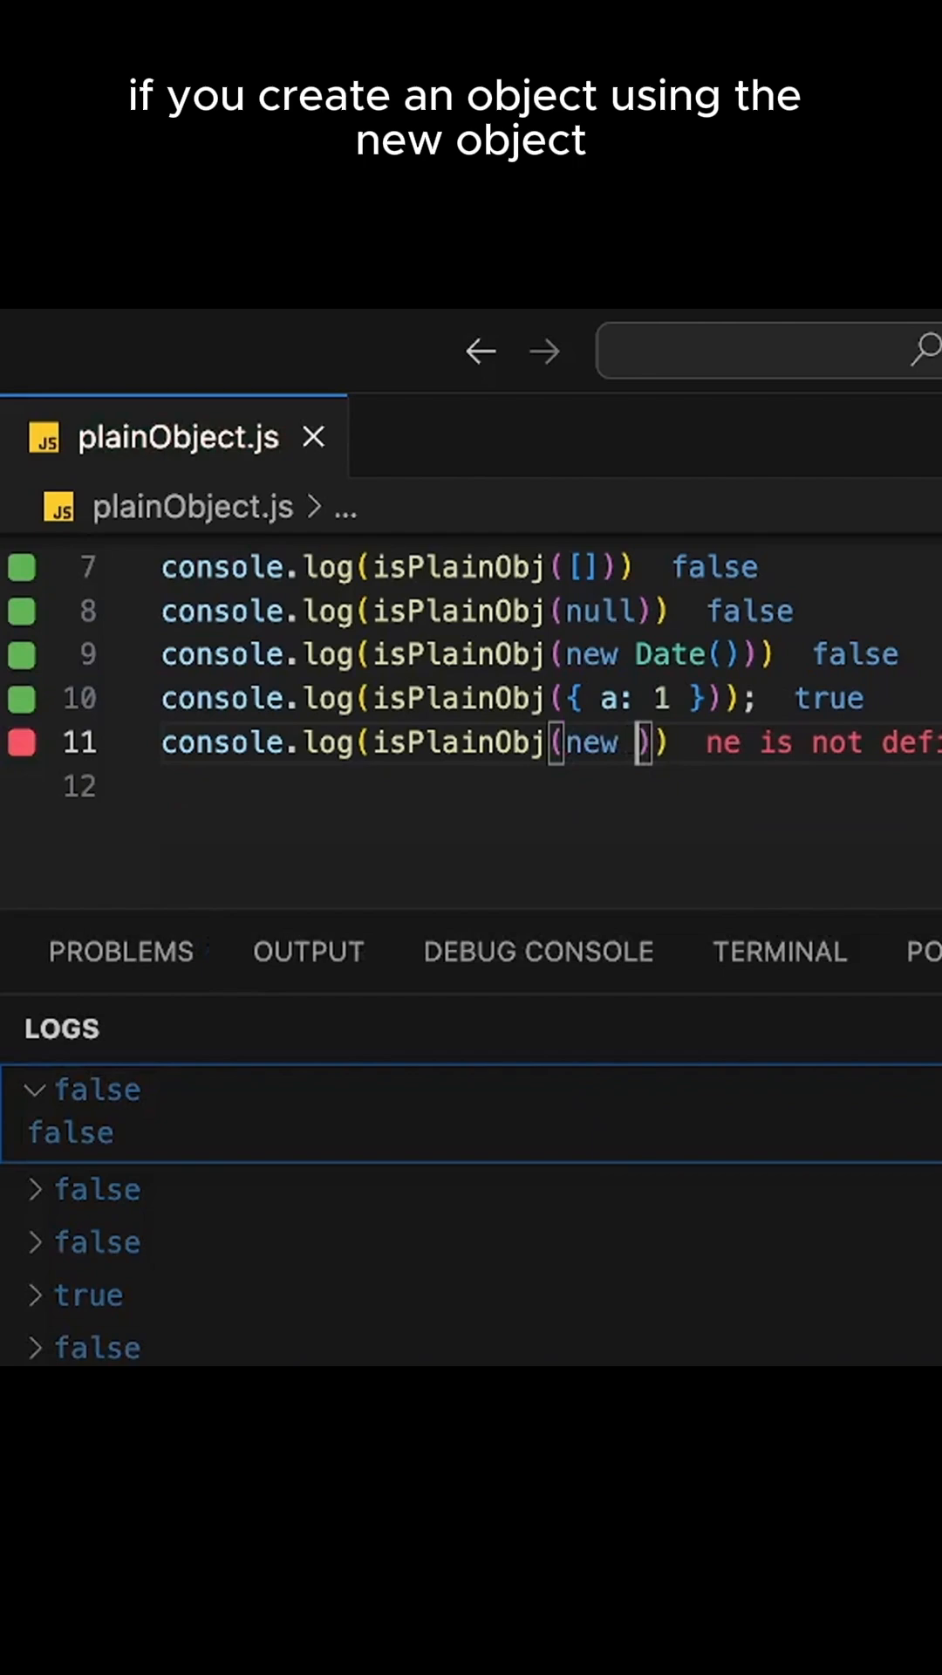
{"action": "type", "text": "Object()"}
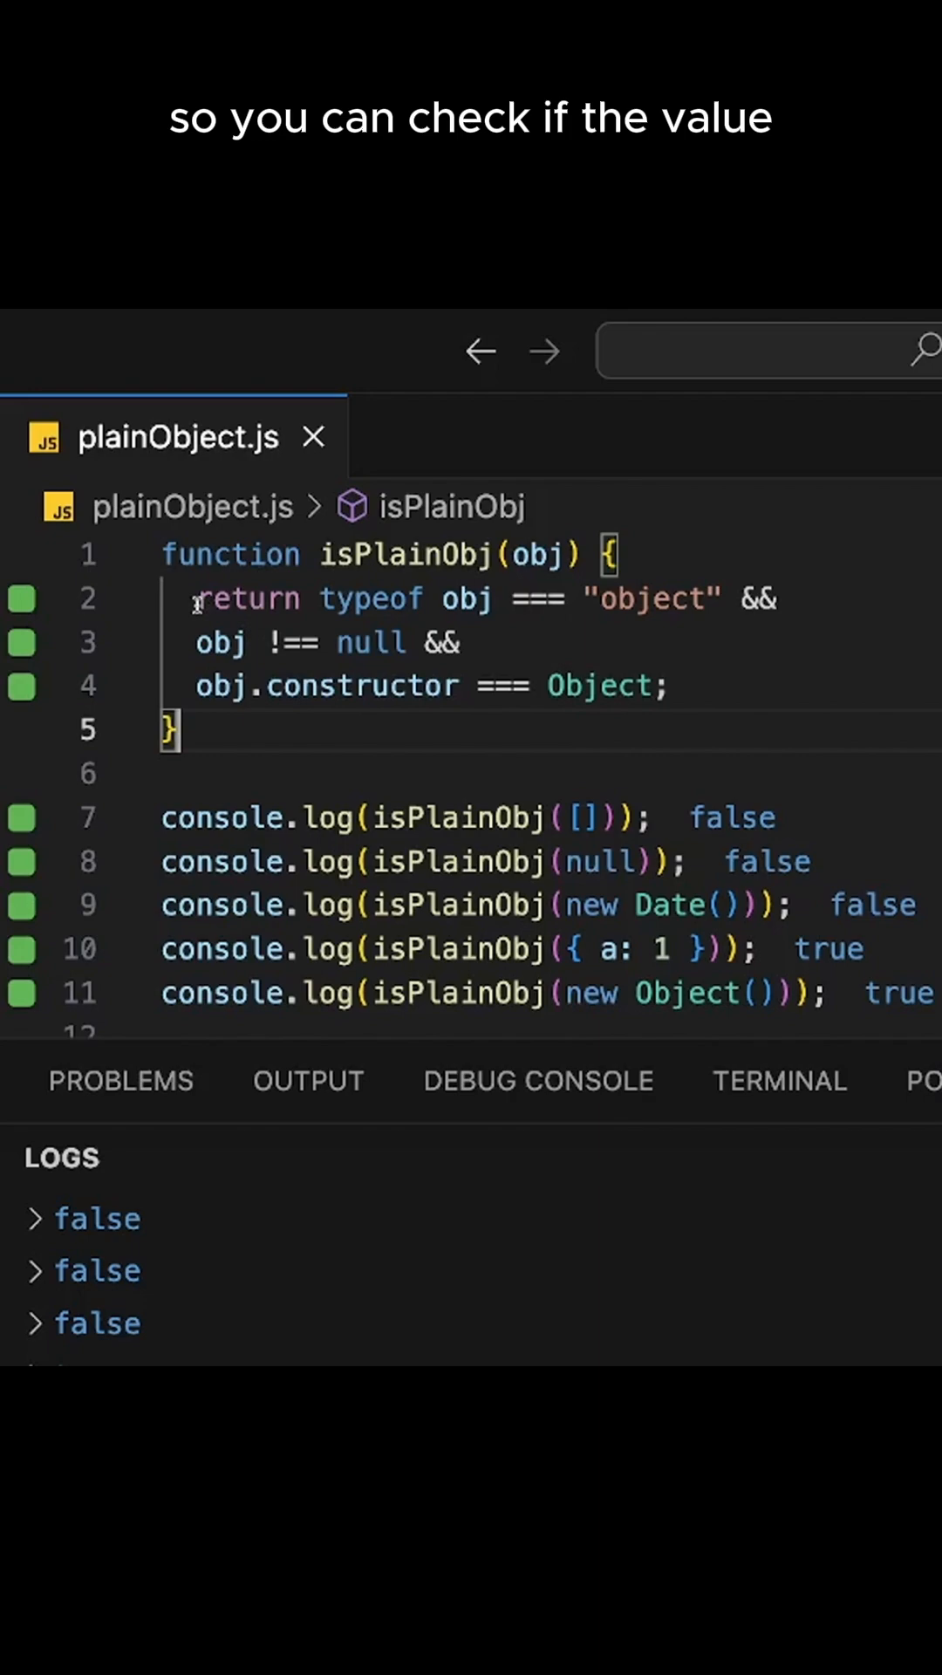
{"action": "double_click", "coordinate": [464, 597]}
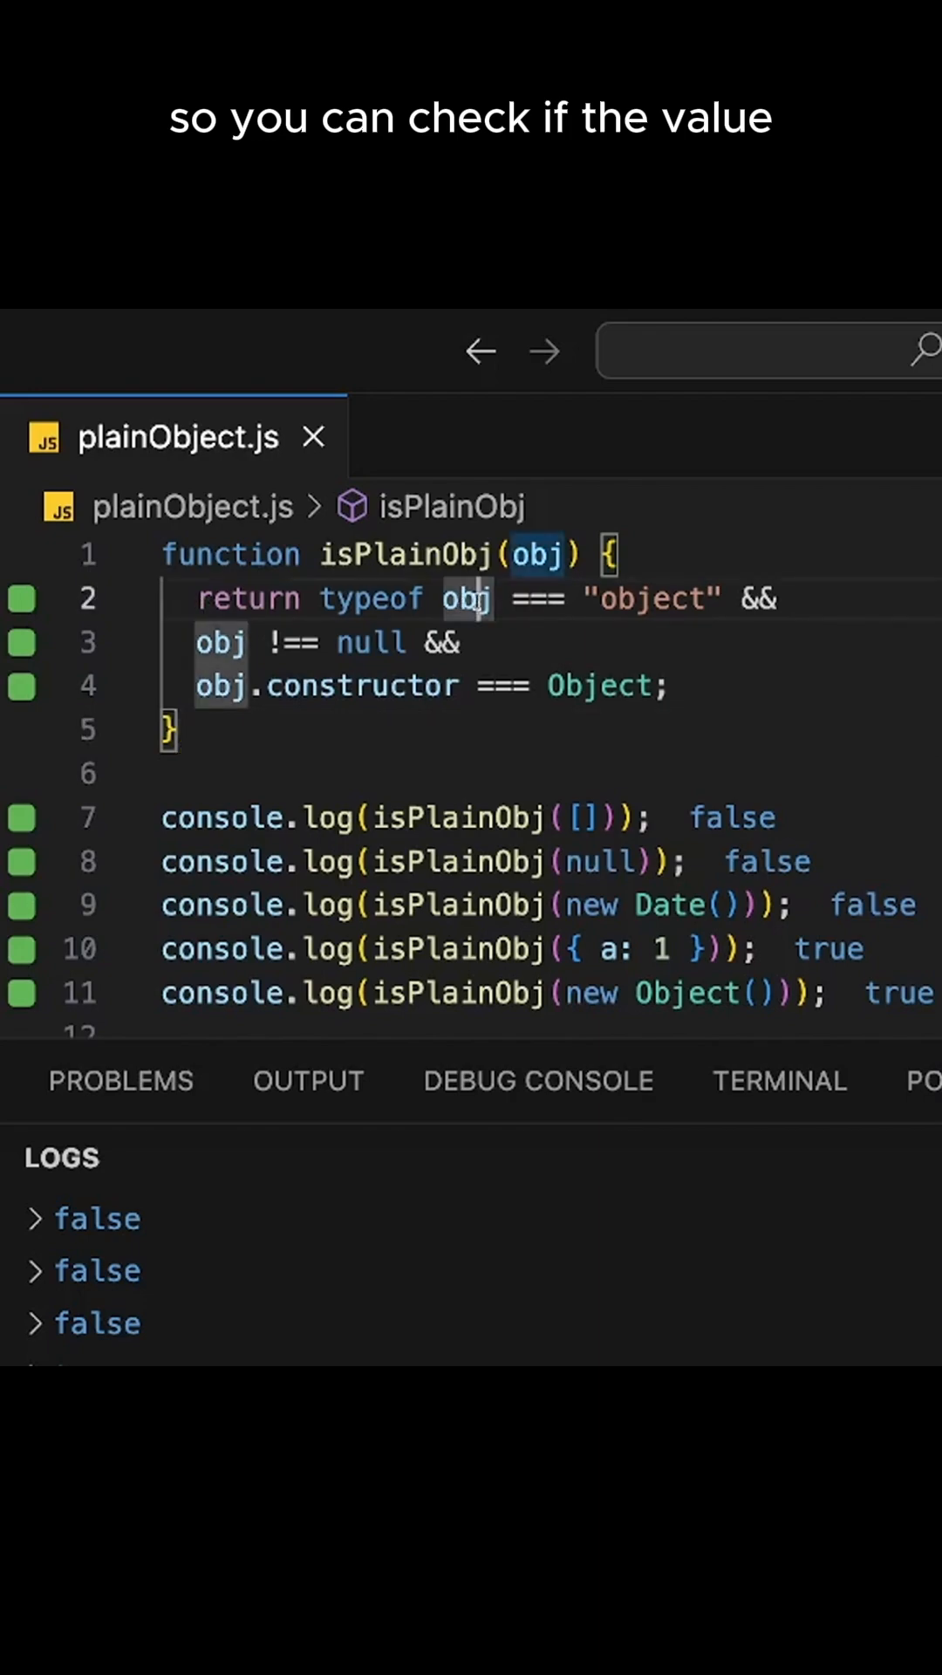